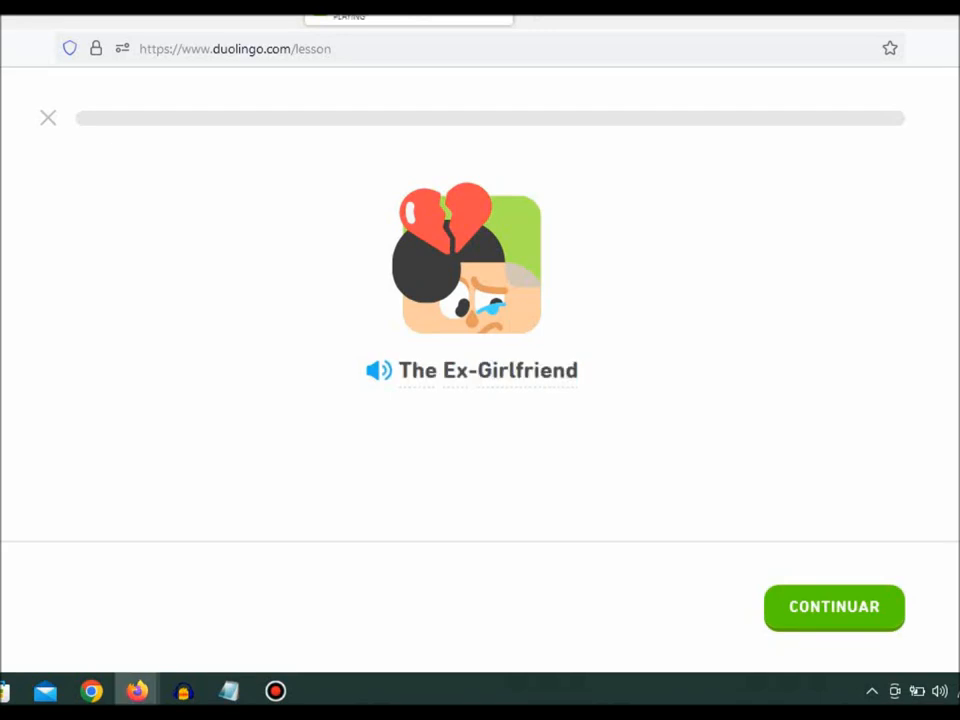
Step: Start 'The Ex-Girlfriend' and reveal lines through Bea's 'Who is Jamie?' and Lin's 'My ex-girlfriend!'
left_click(834, 607)
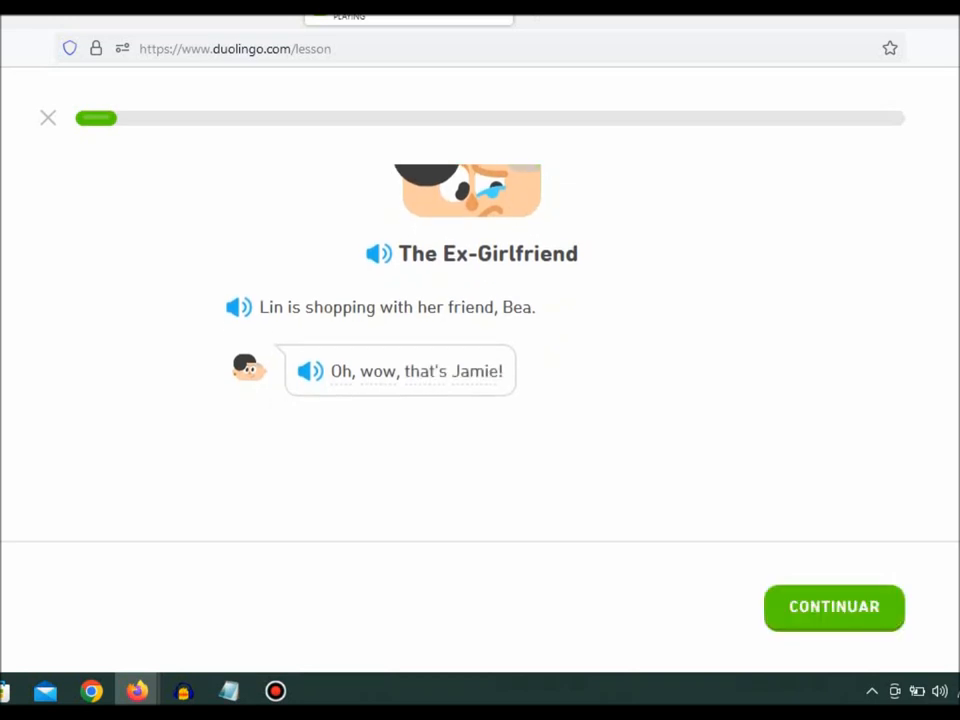
left_click(833, 606)
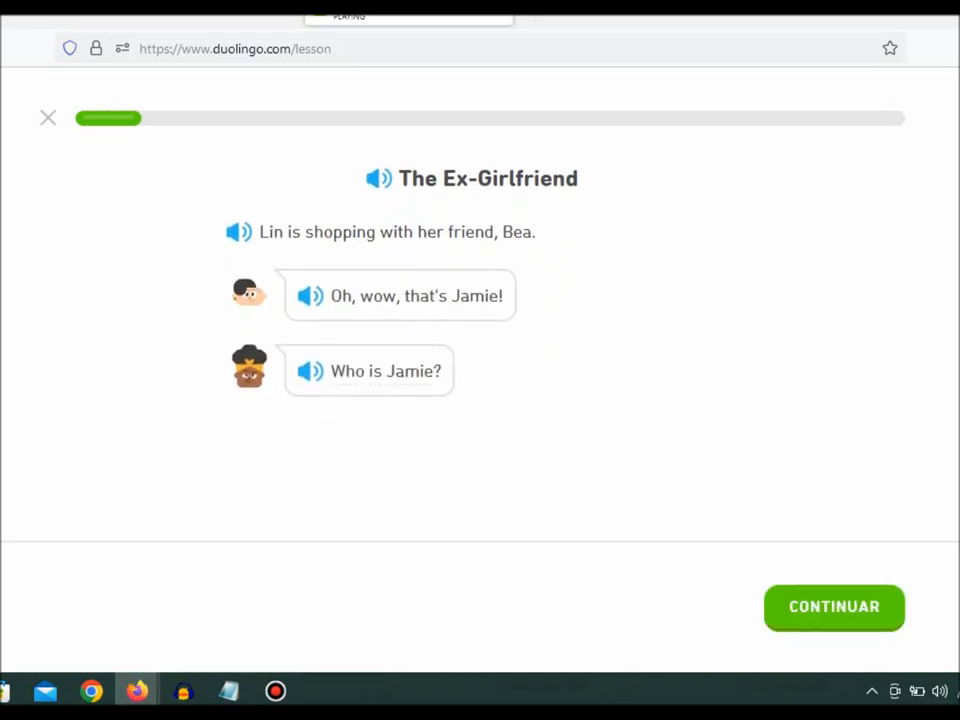
left_click(834, 606)
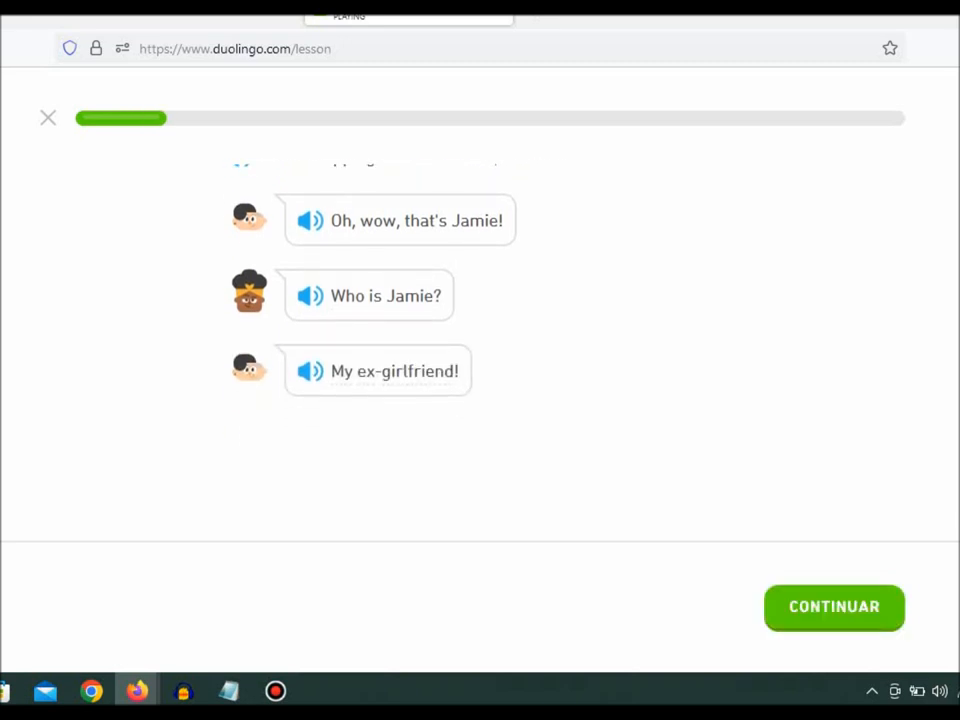
Step: Answer the comprehension question with 'Sí, así es.', confirming Lin used to date Jamie
left_click(833, 607)
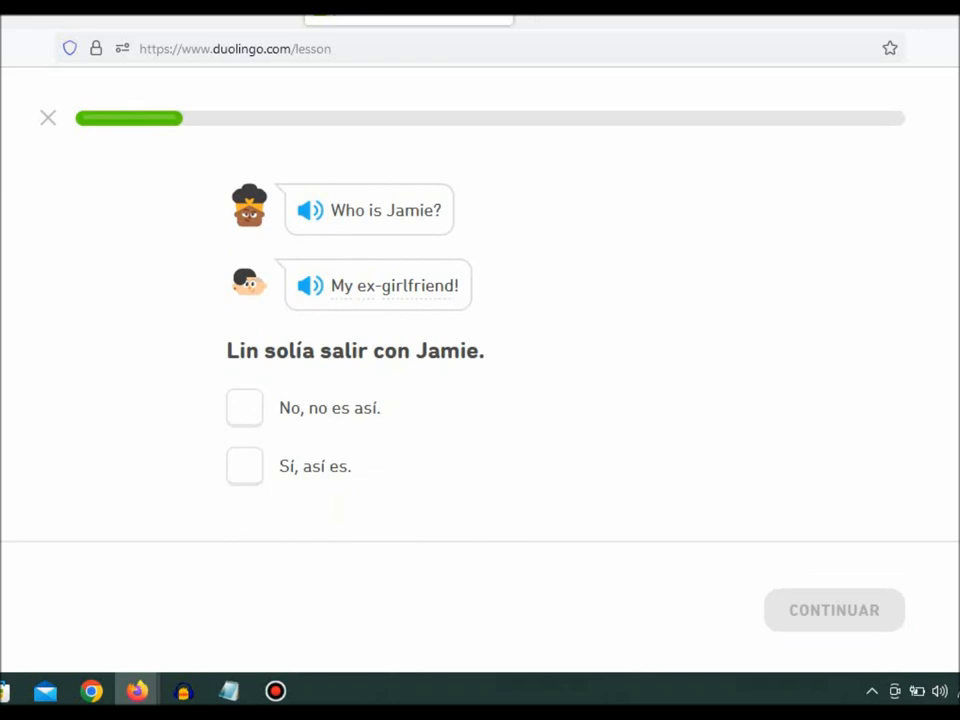
left_click(244, 467)
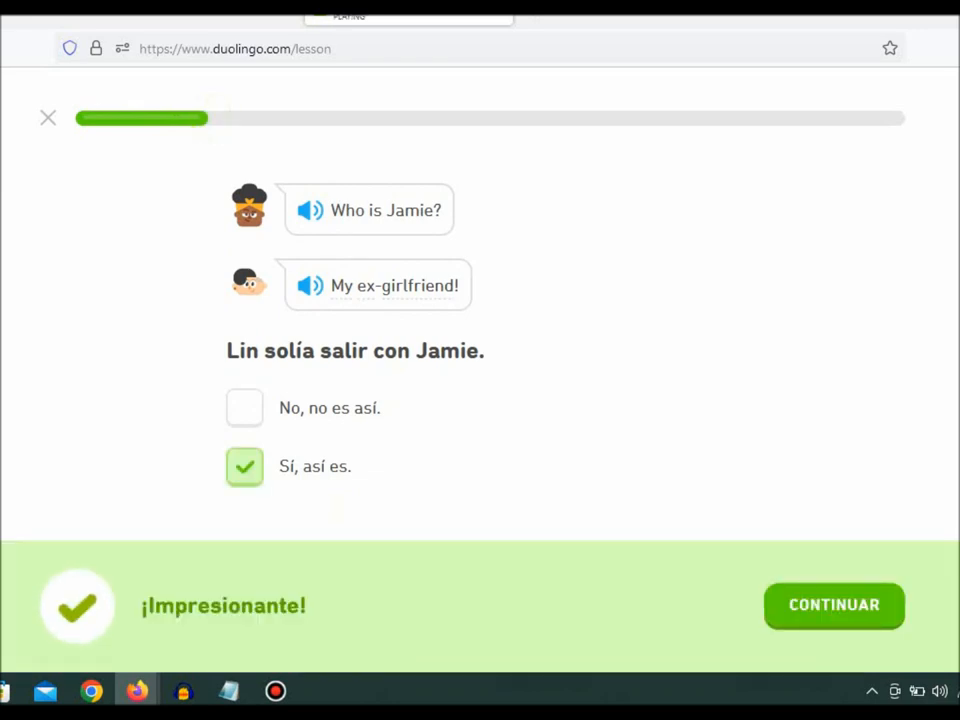
left_click(833, 605)
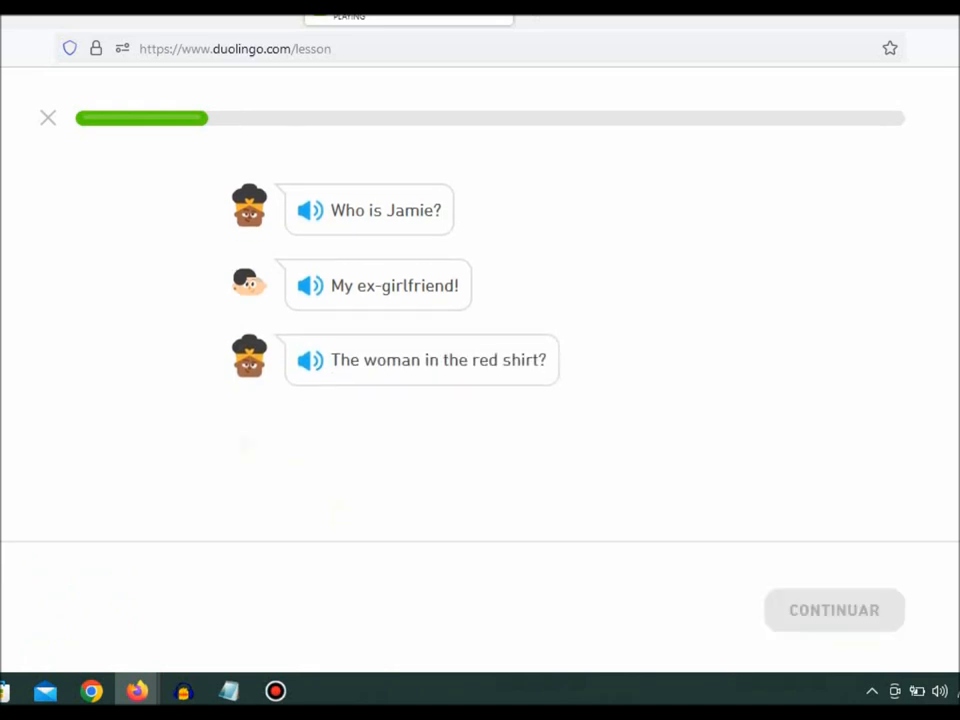
Step: Reveal the dialogue from Lin's 'Yes.' through 'She probably doesn't remember me.'
left_click(833, 609)
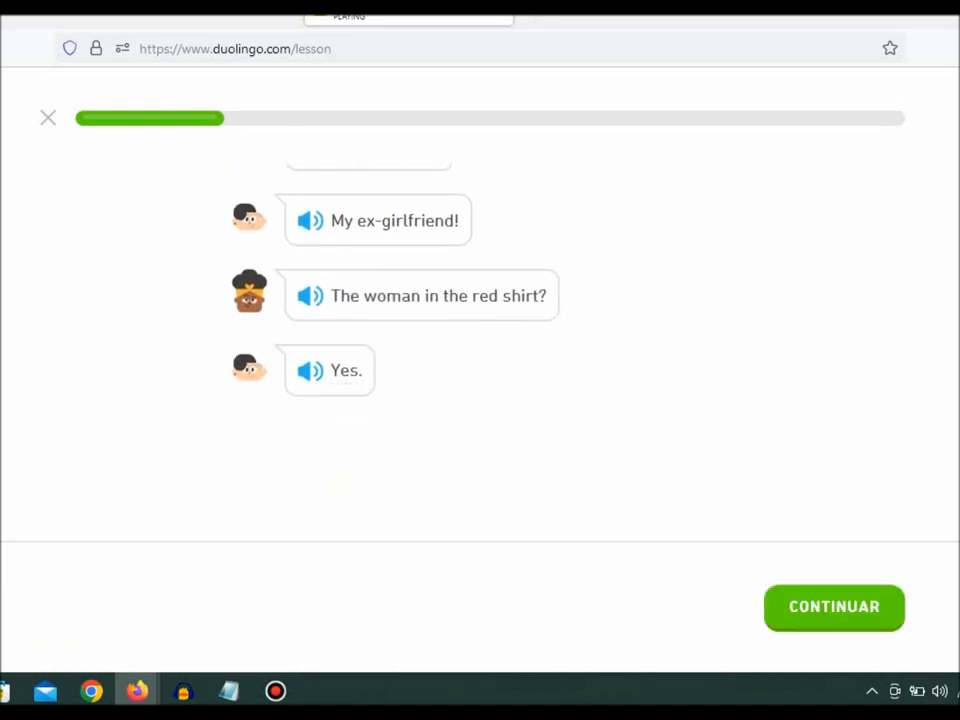
left_click(833, 607)
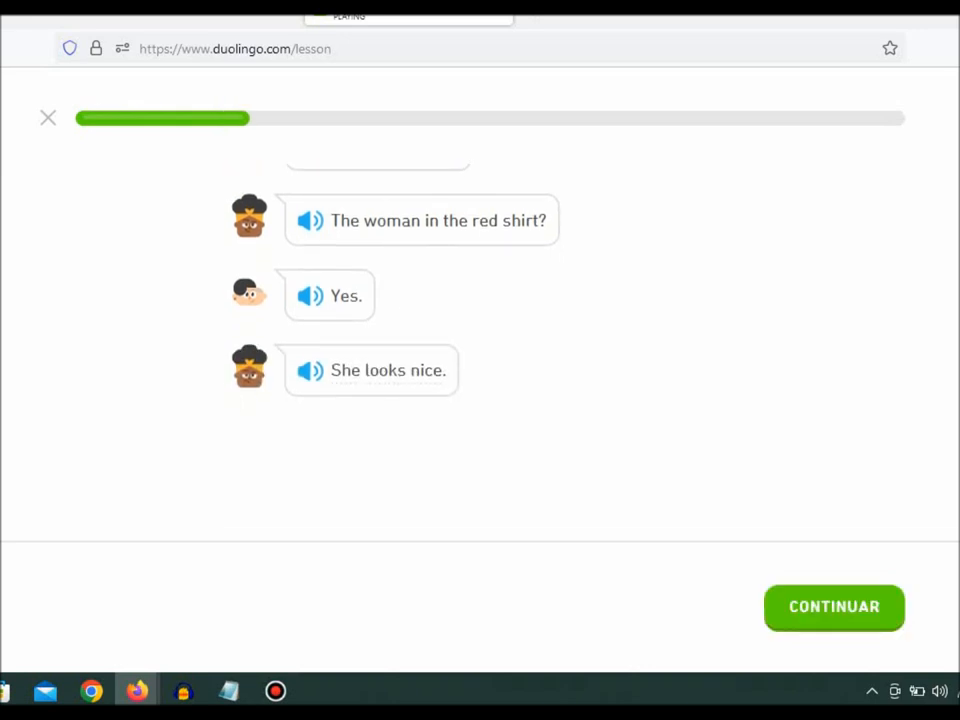
left_click(833, 607)
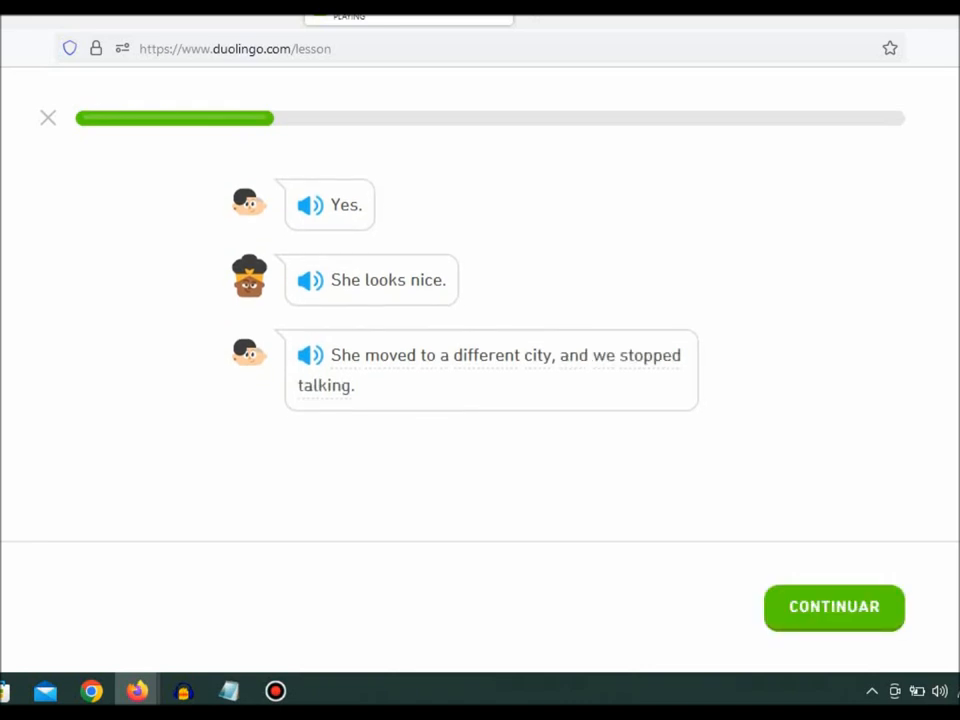
left_click(834, 607)
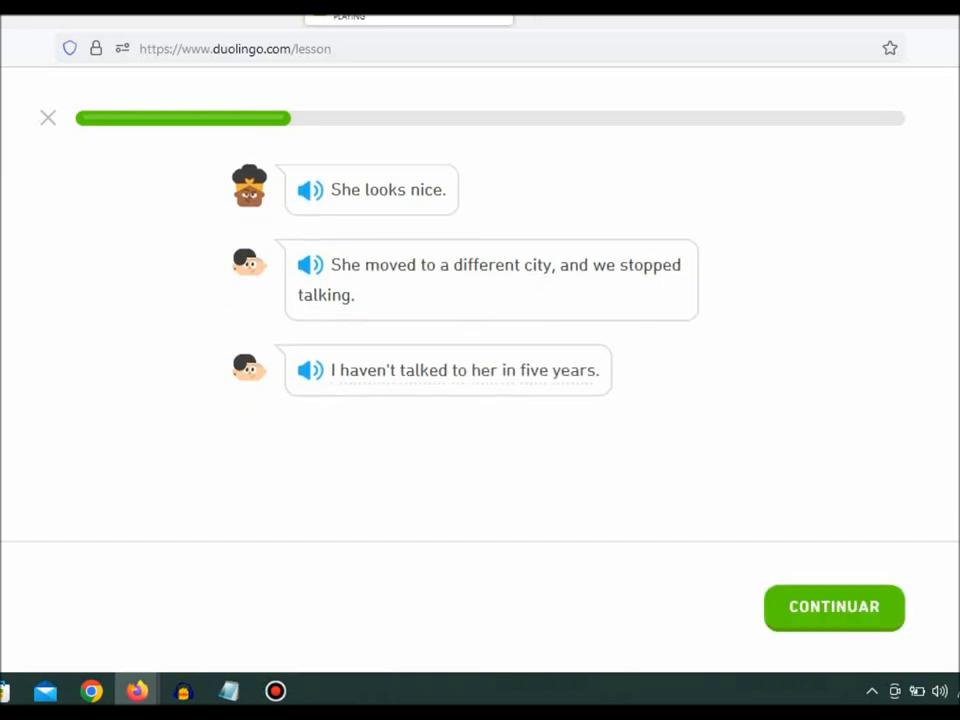
left_click(833, 607)
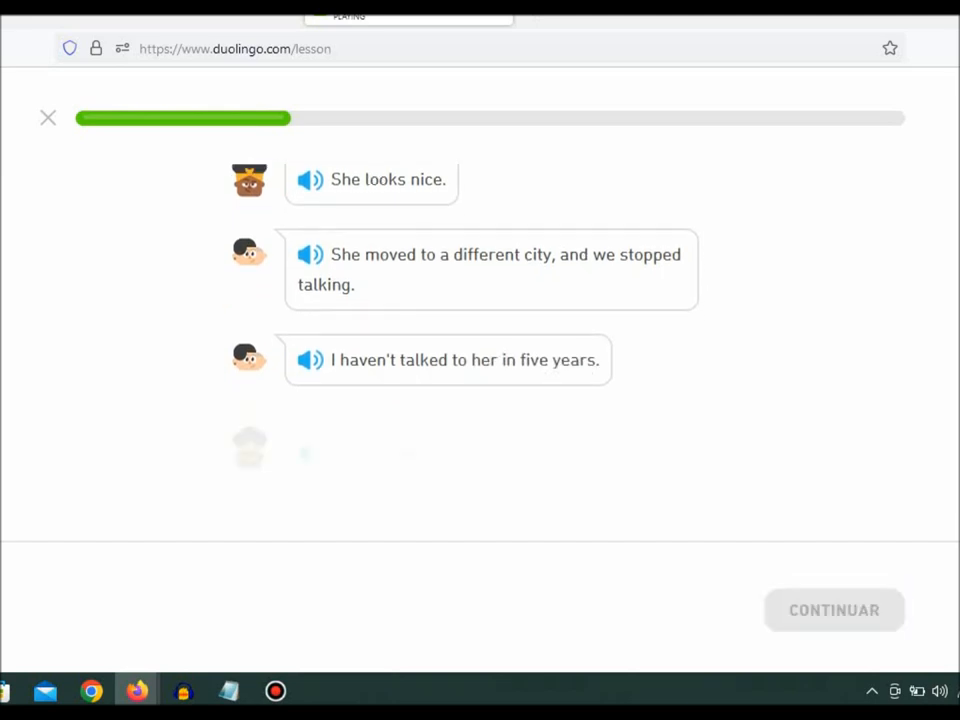
left_click(833, 609)
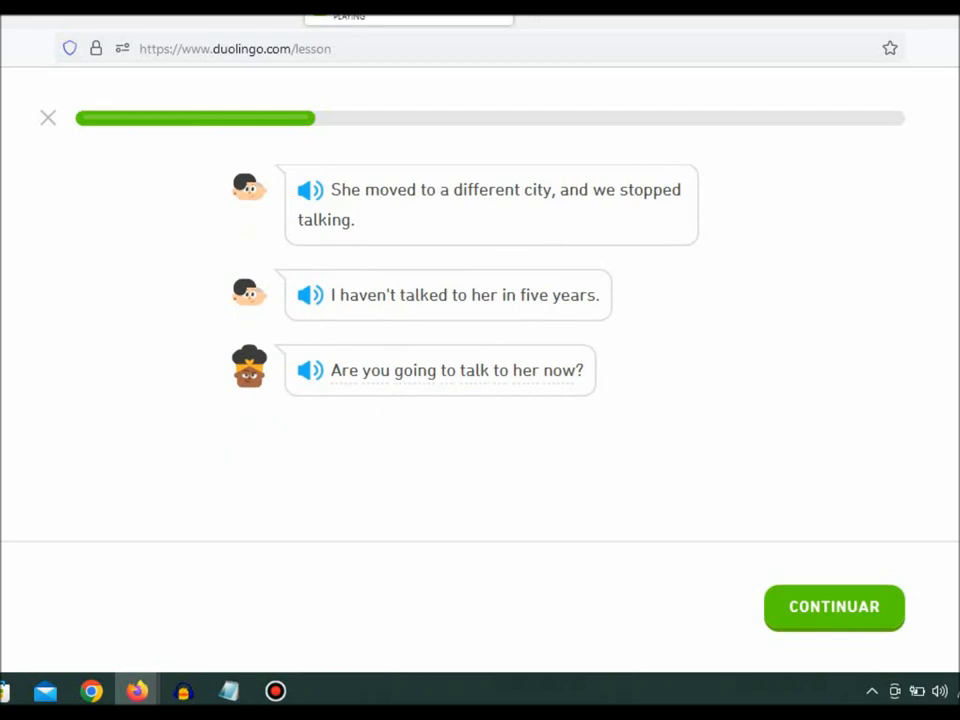
left_click(834, 606)
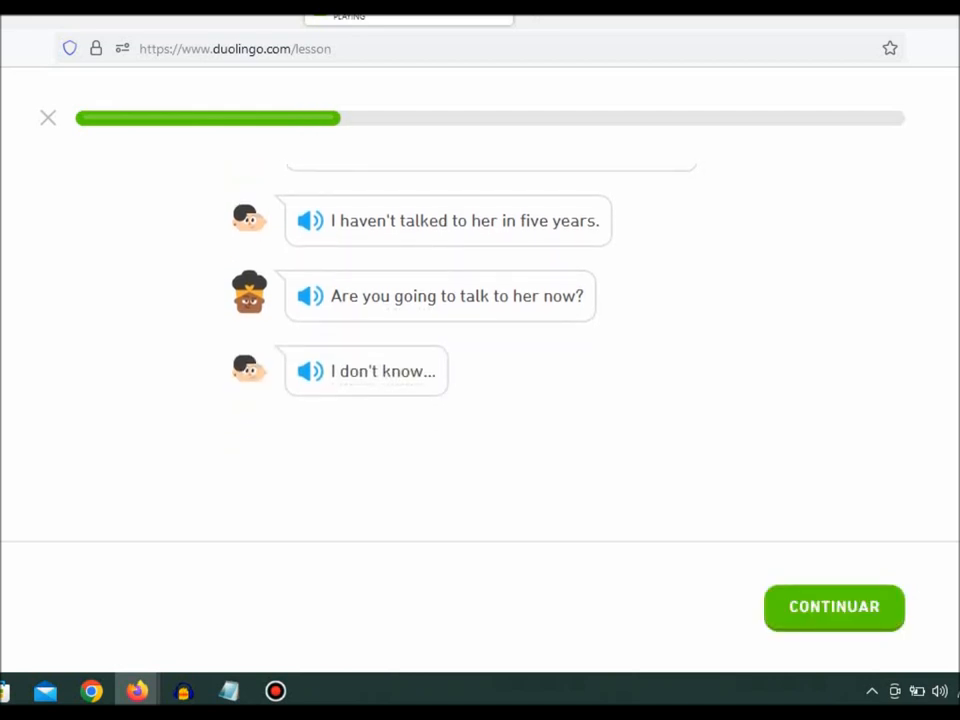
left_click(834, 607)
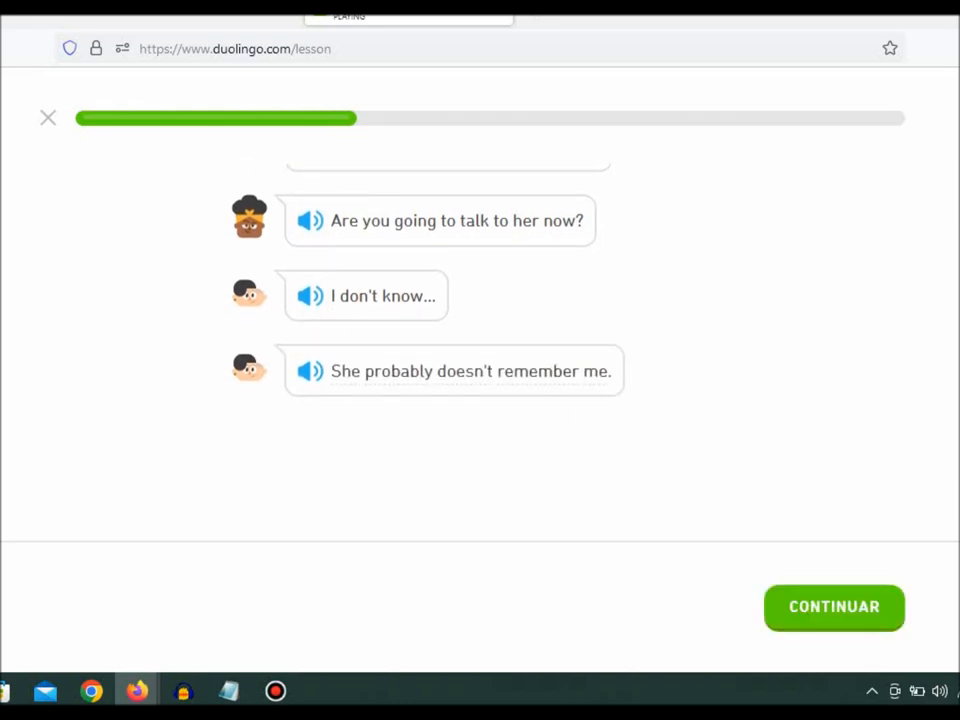
Step: Answer '... ellas no han hablado durante años.' and continue past Bea's 'Talk to her!'
left_click(833, 607)
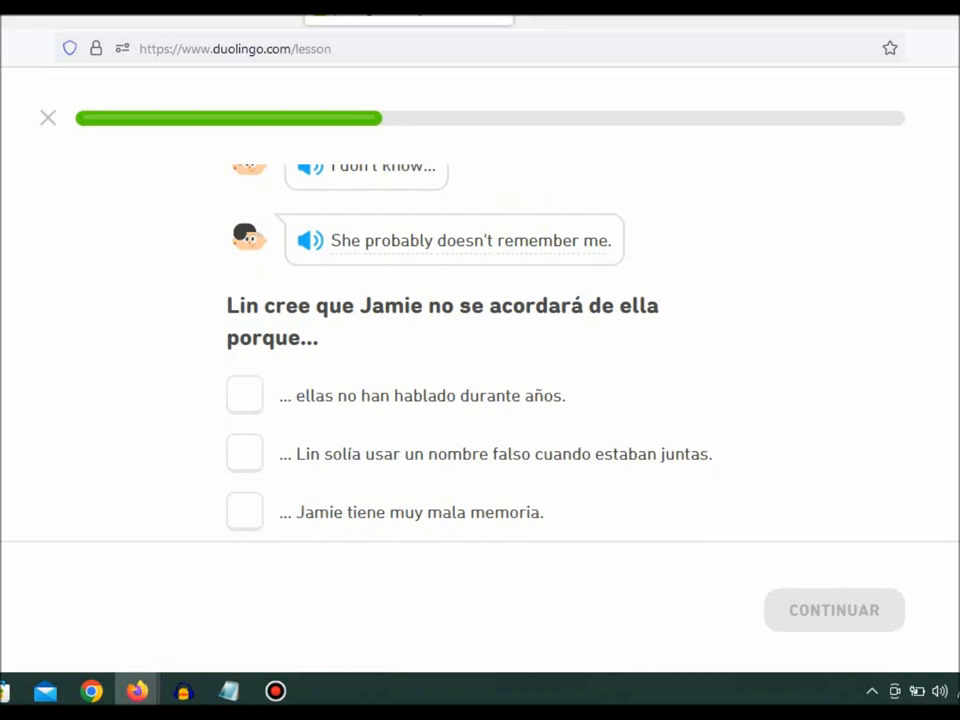
left_click(243, 395)
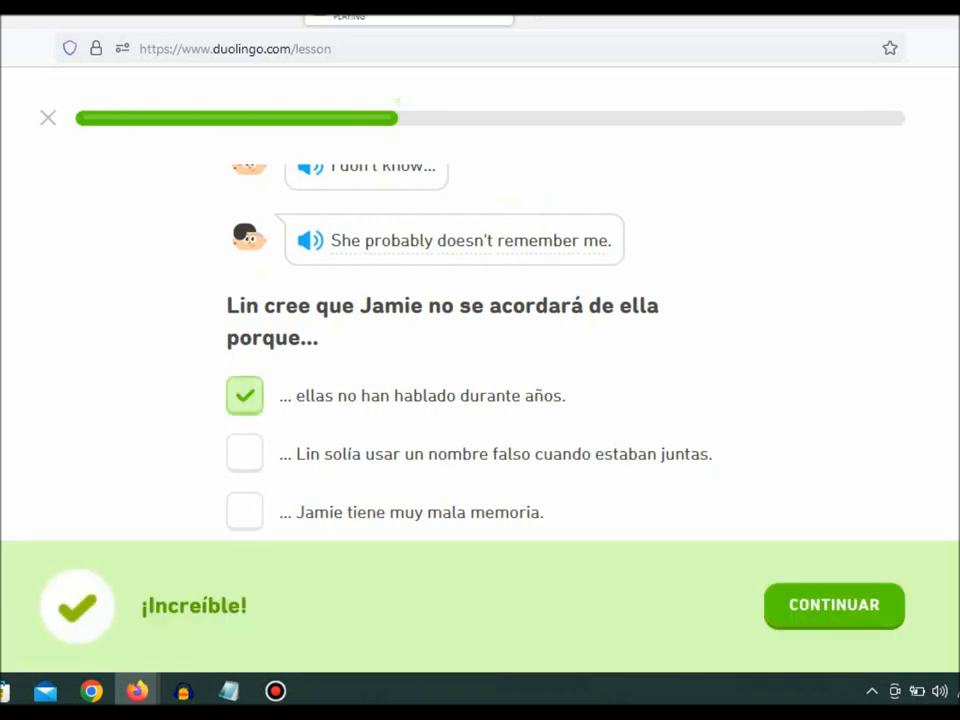
left_click(833, 605)
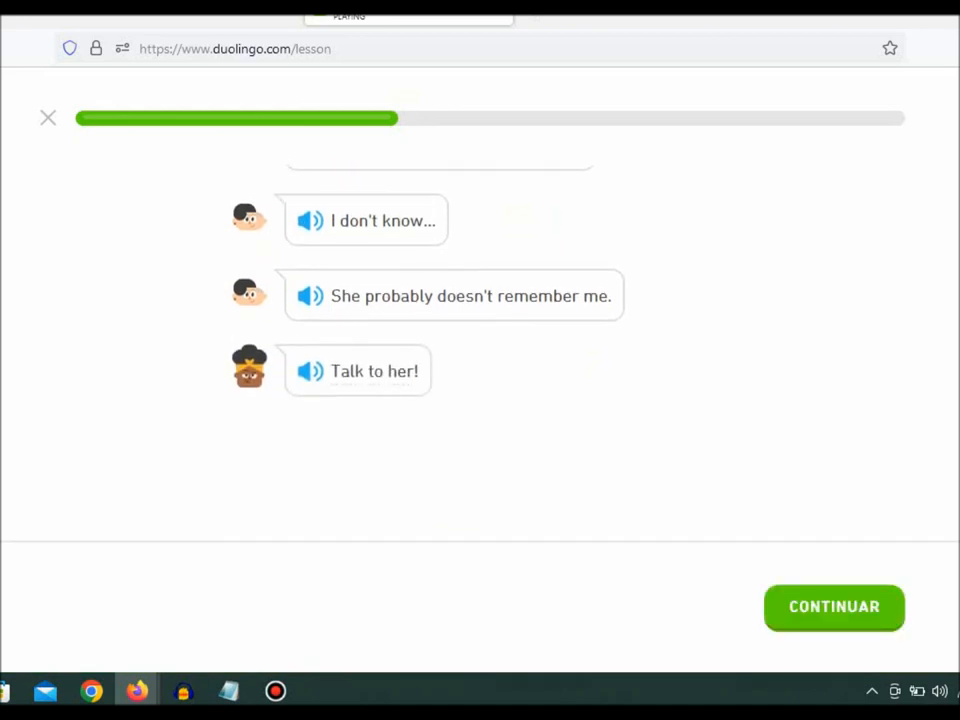
left_click(834, 607)
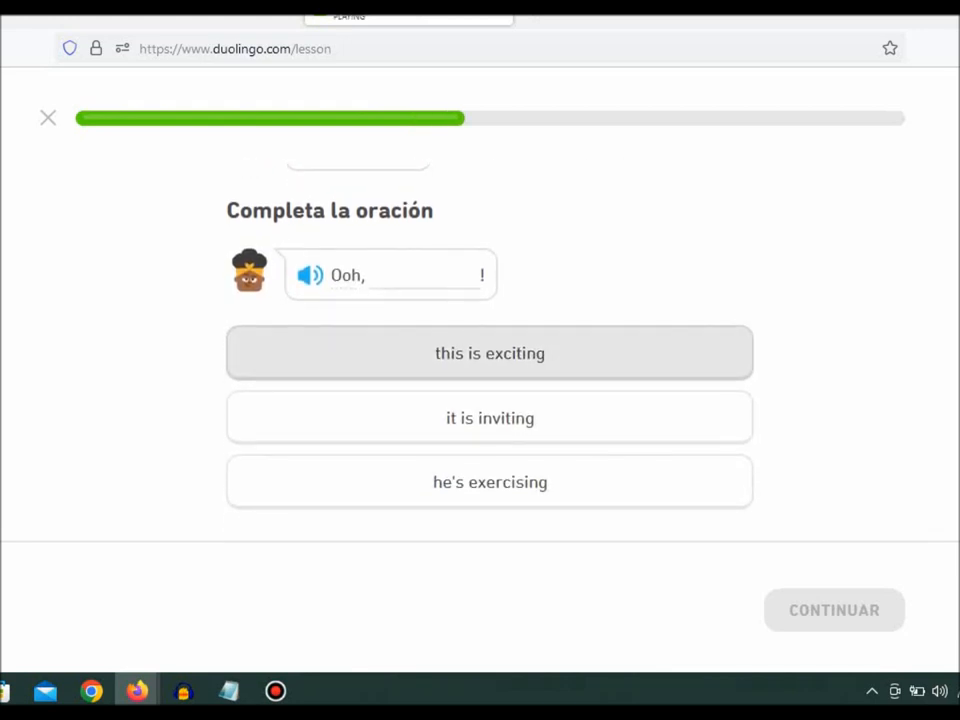
Step: Complete Bea's line with 'this is exciting' and read on until Lin waves at the woman
left_click(489, 352)
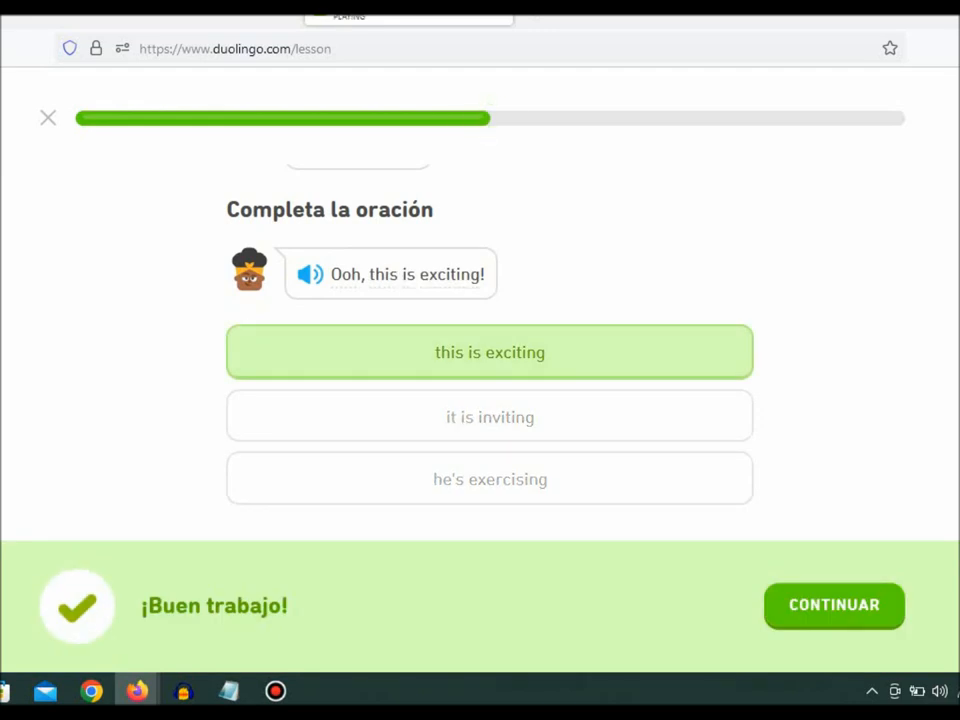
left_click(833, 605)
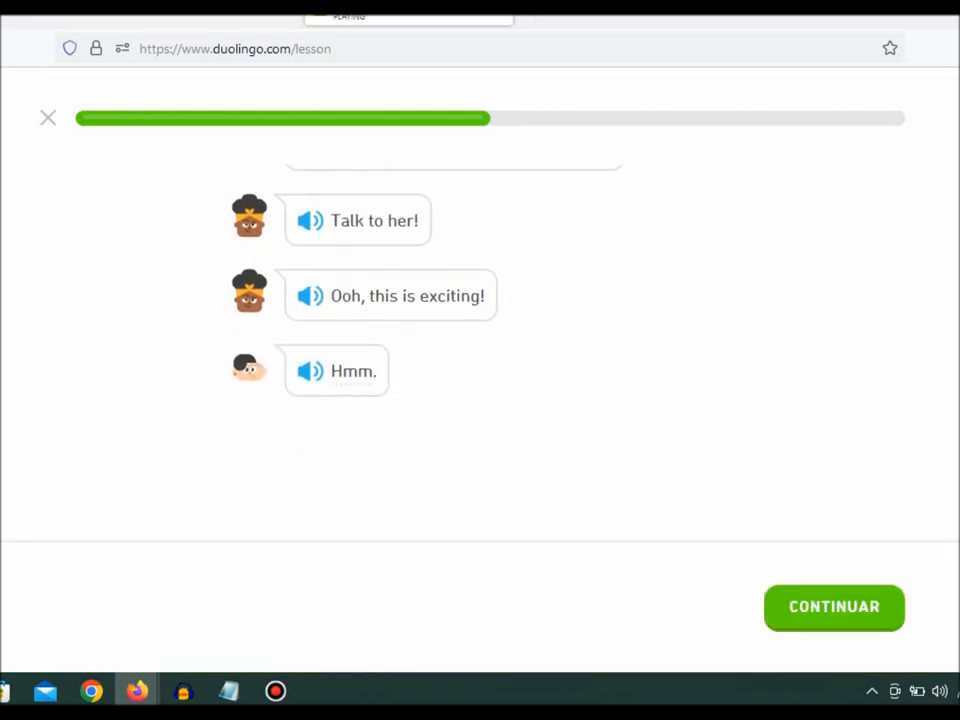
left_click(834, 606)
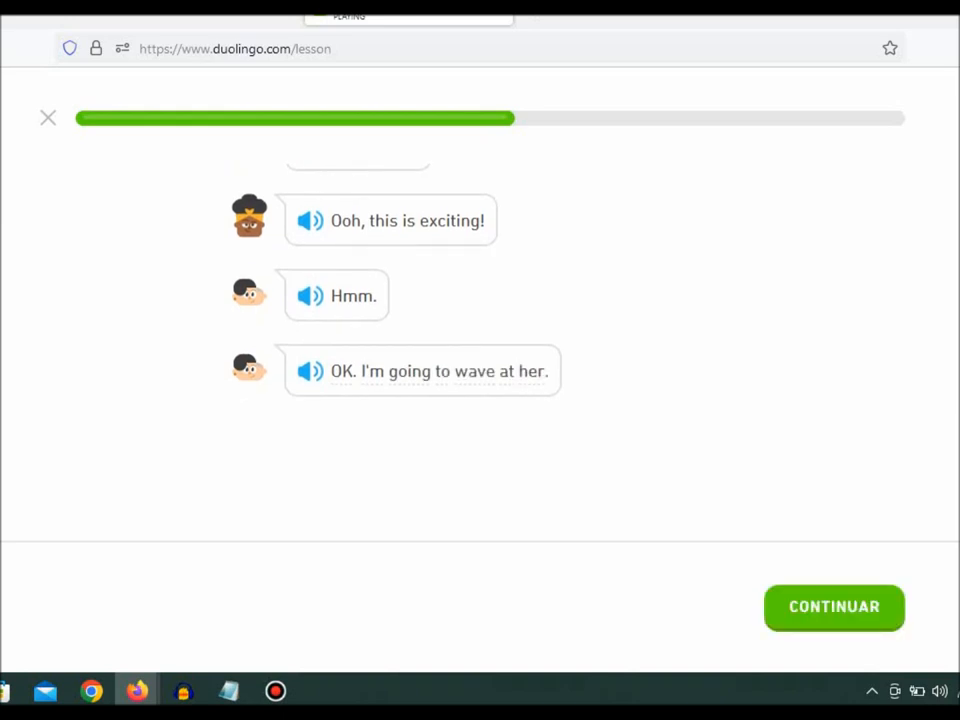
left_click(833, 607)
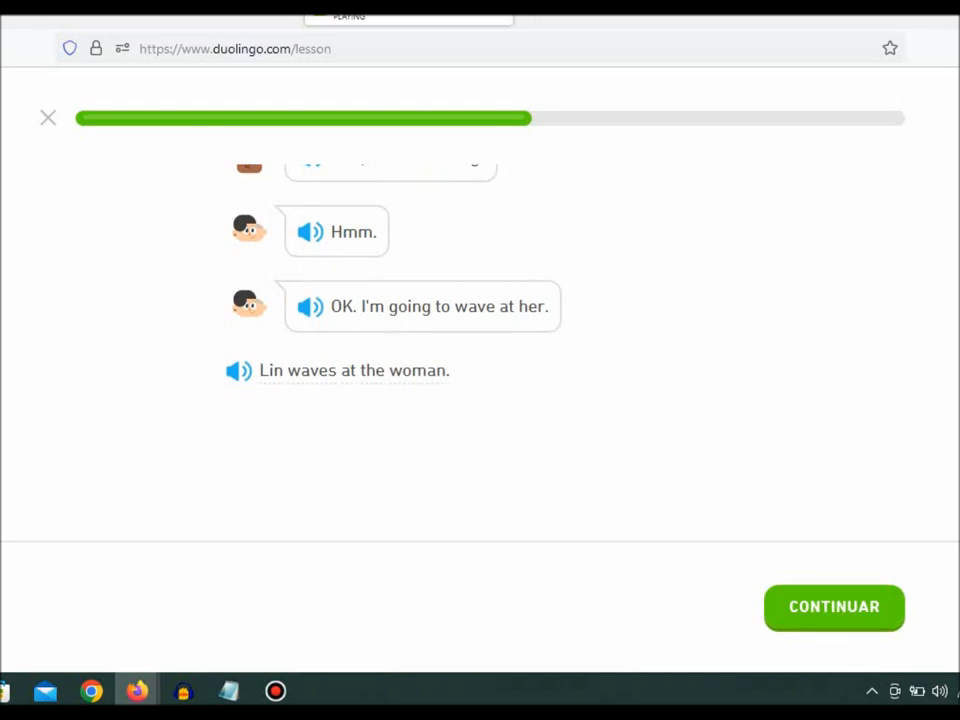
left_click(834, 607)
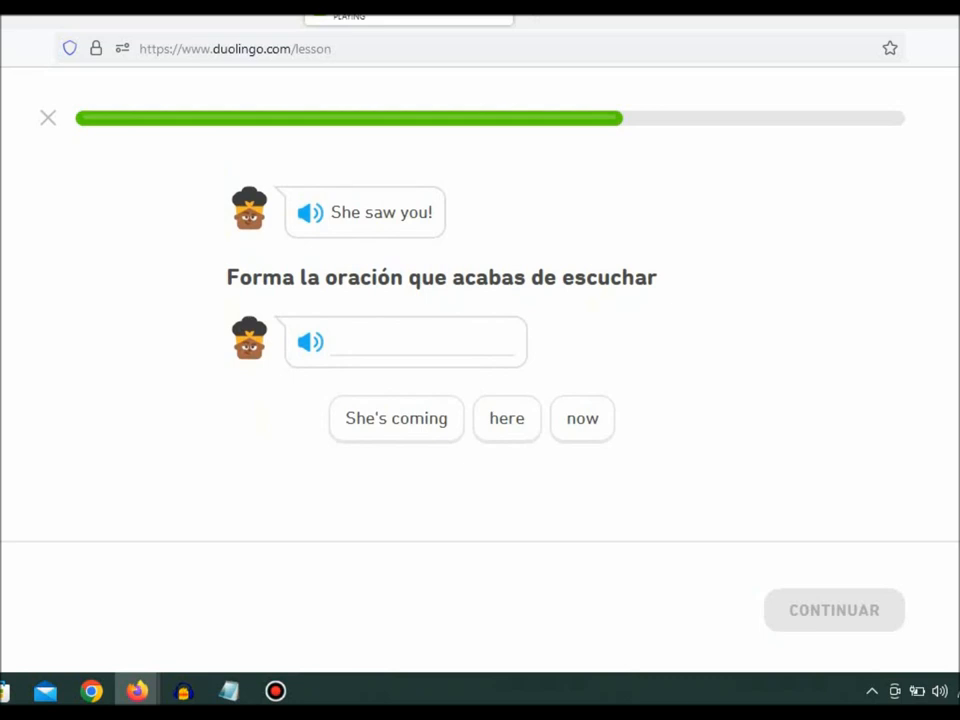
Step: Build 'She's coming here now!' from the tiles and read on to 'Yes! That's not her!'
left_click(396, 419)
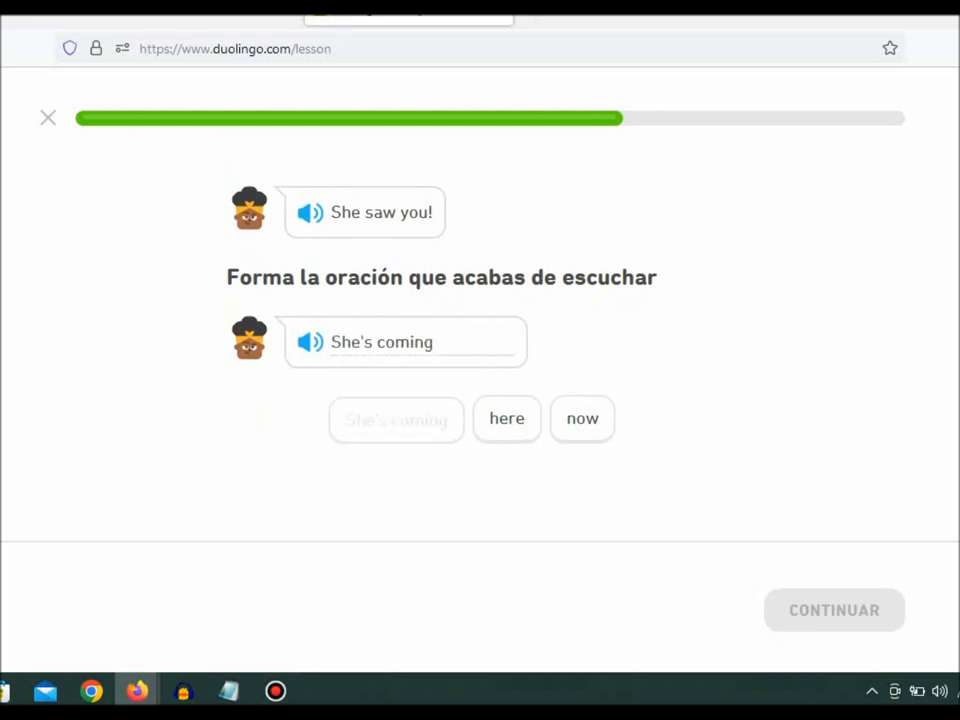
left_click(582, 419)
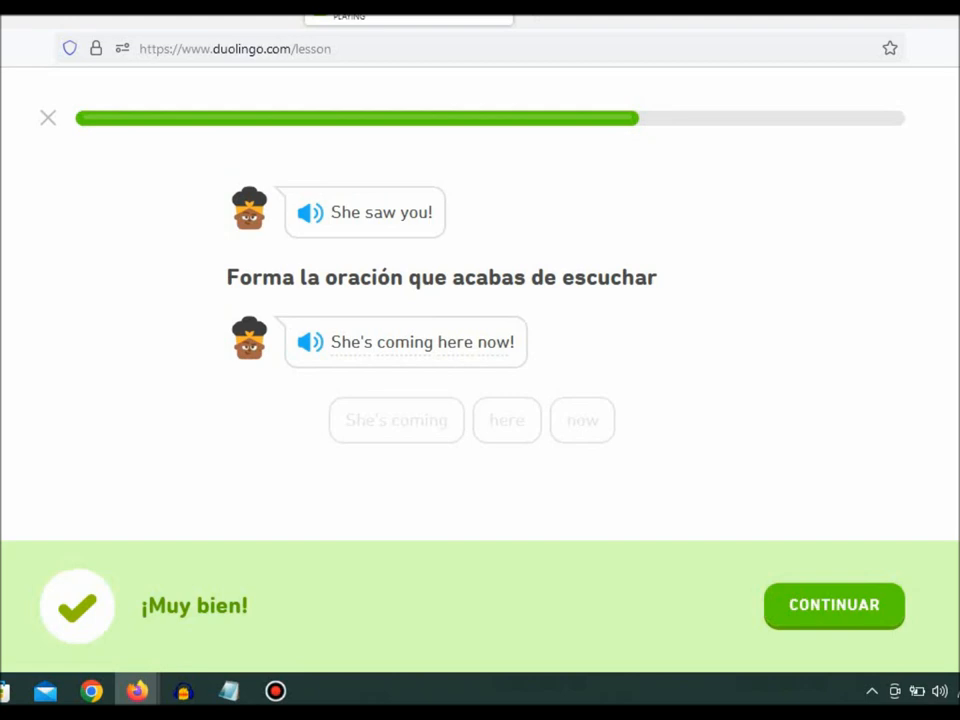
left_click(833, 605)
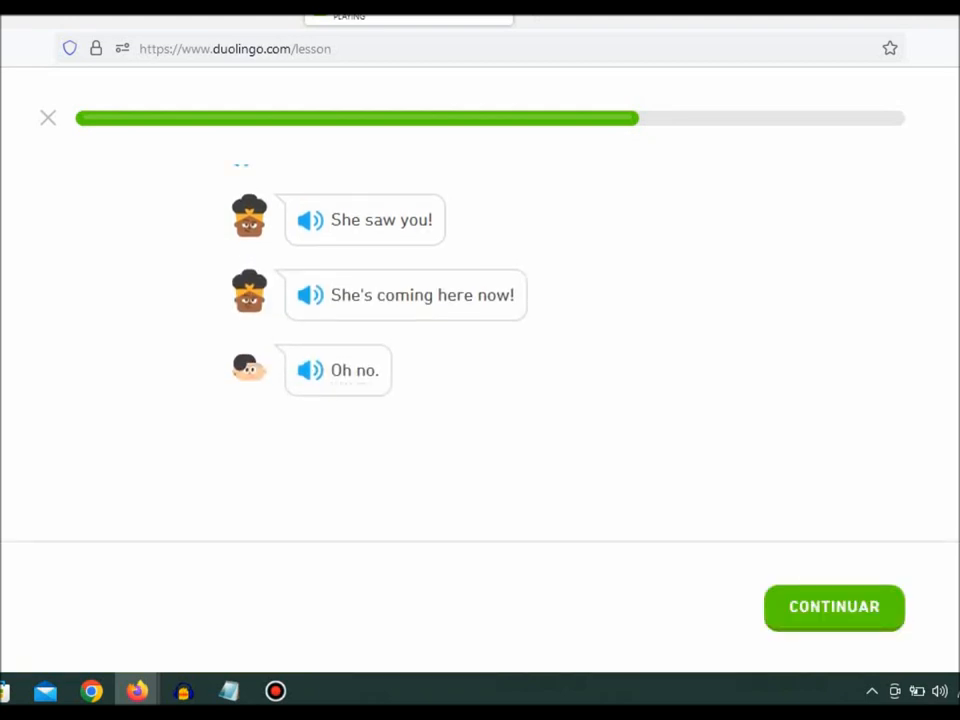
left_click(833, 607)
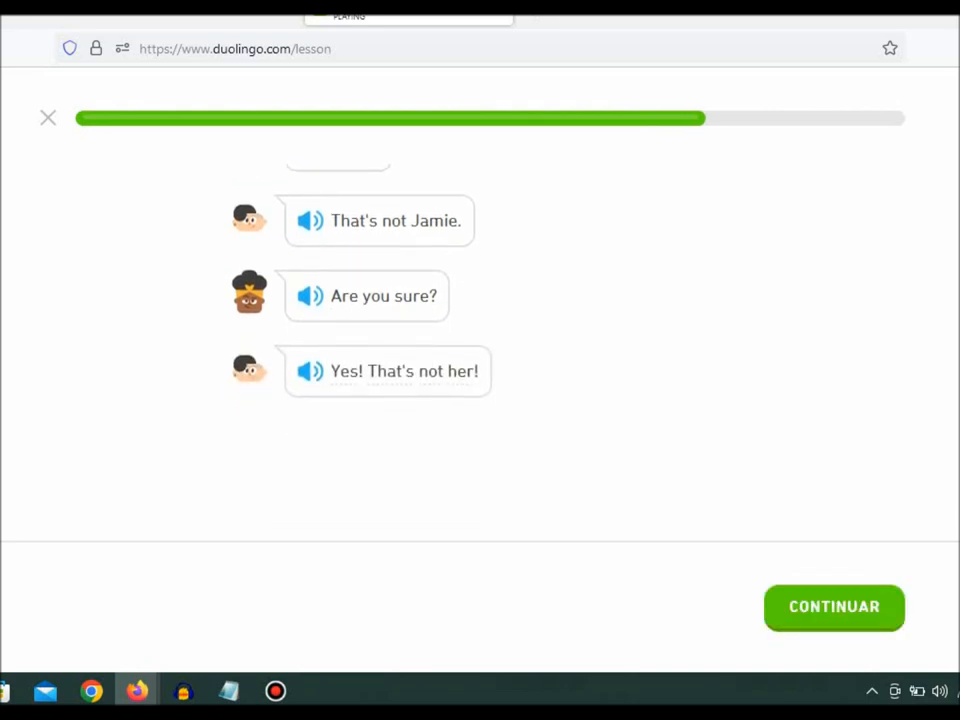
left_click(833, 607)
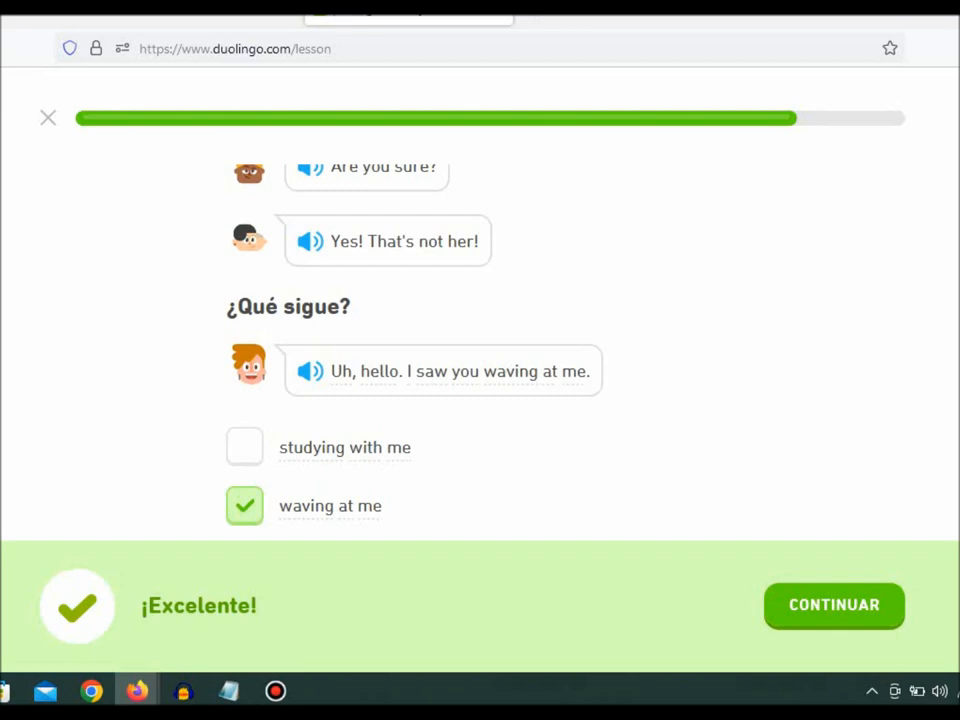
Step: Submit 'waving at me' and reveal Bea's lines through 'My friend needs a pair!'
left_click(833, 605)
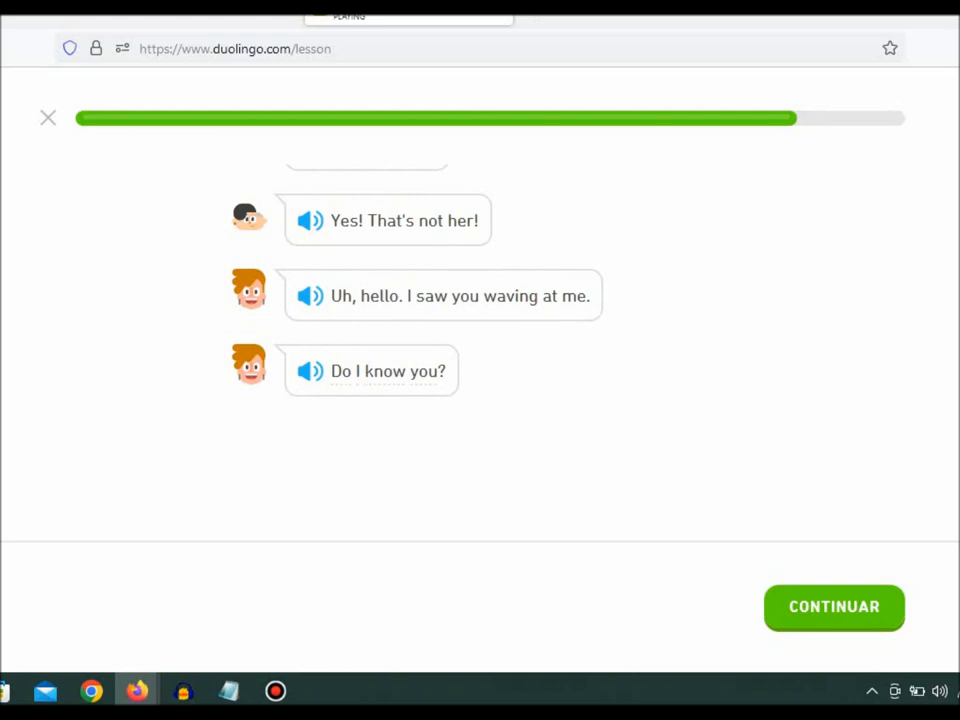
left_click(834, 607)
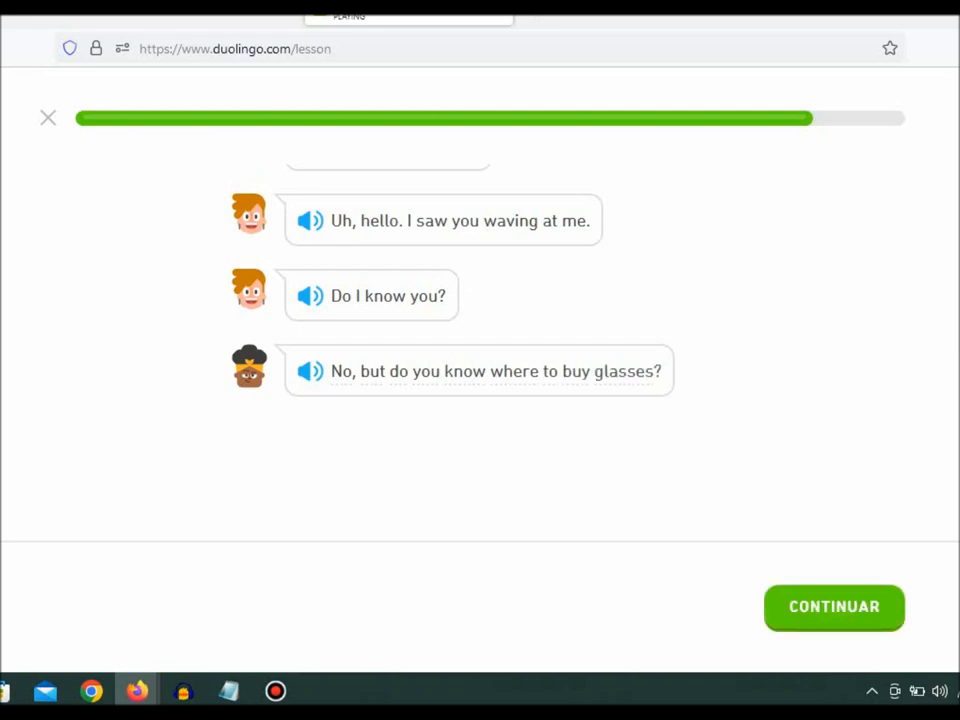
left_click(833, 607)
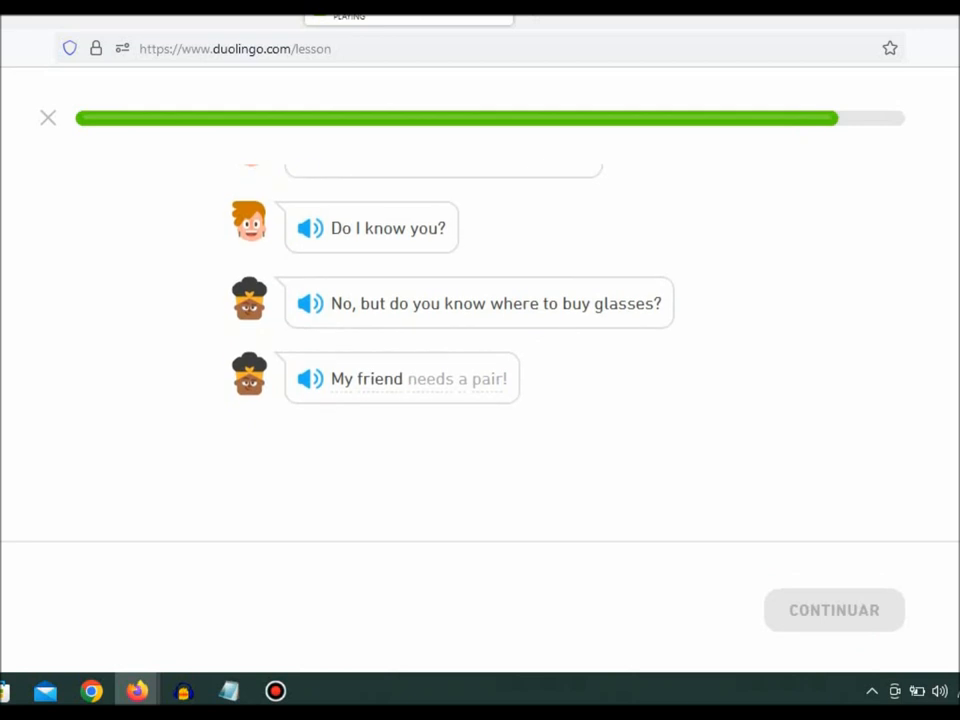